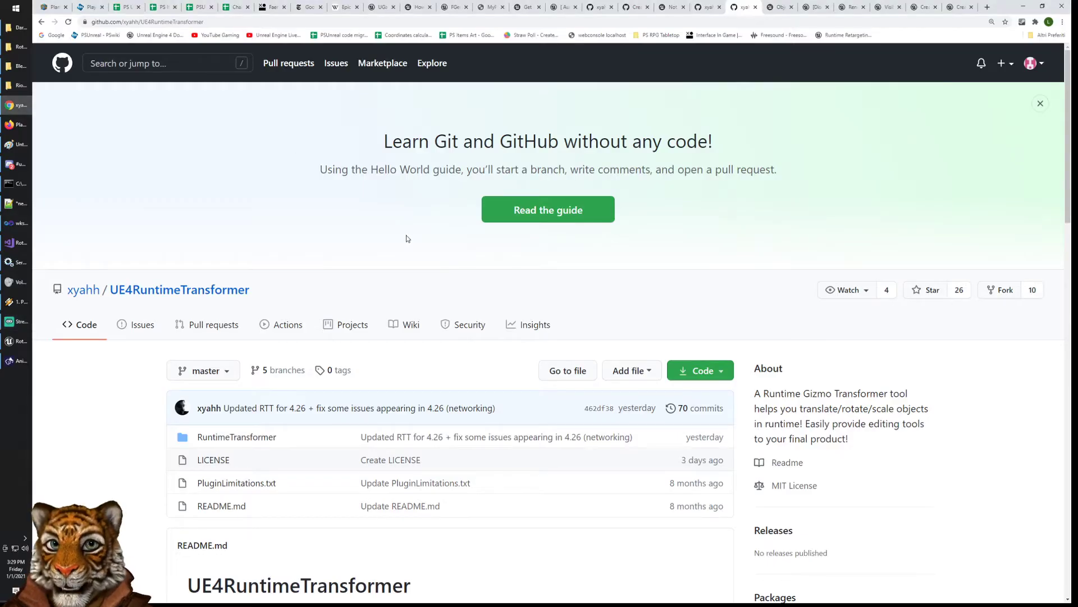
{"action": "mouse_move", "coordinate": [406, 234]}
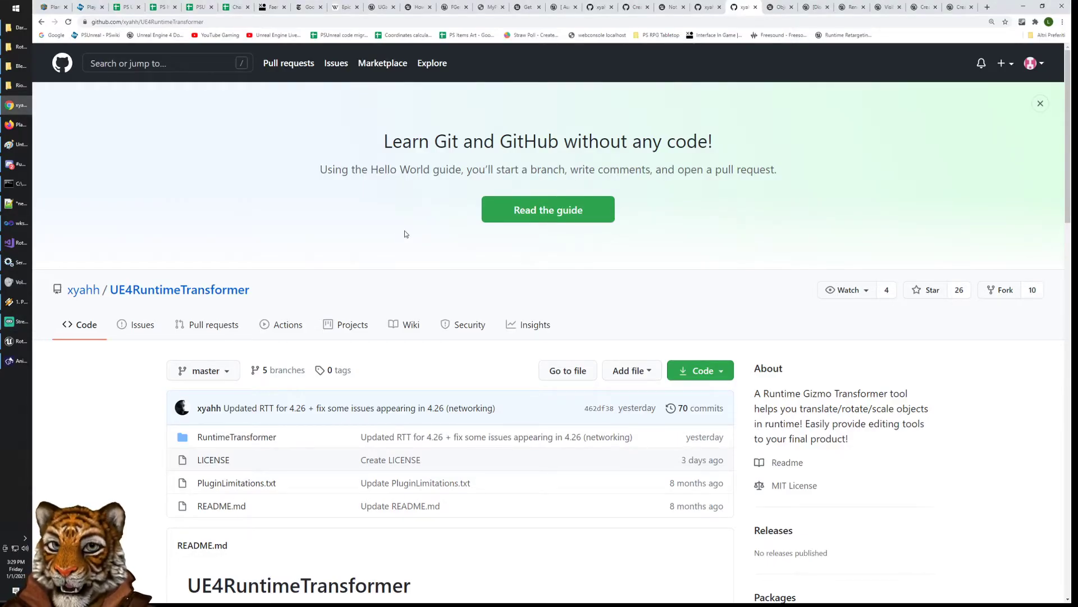
Scroll through the UE4RuntimeTransformer README on GitHub, then switch to the Unreal project.
{"action": "scroll", "scroll_direction": "down", "scroll_amount": 3}
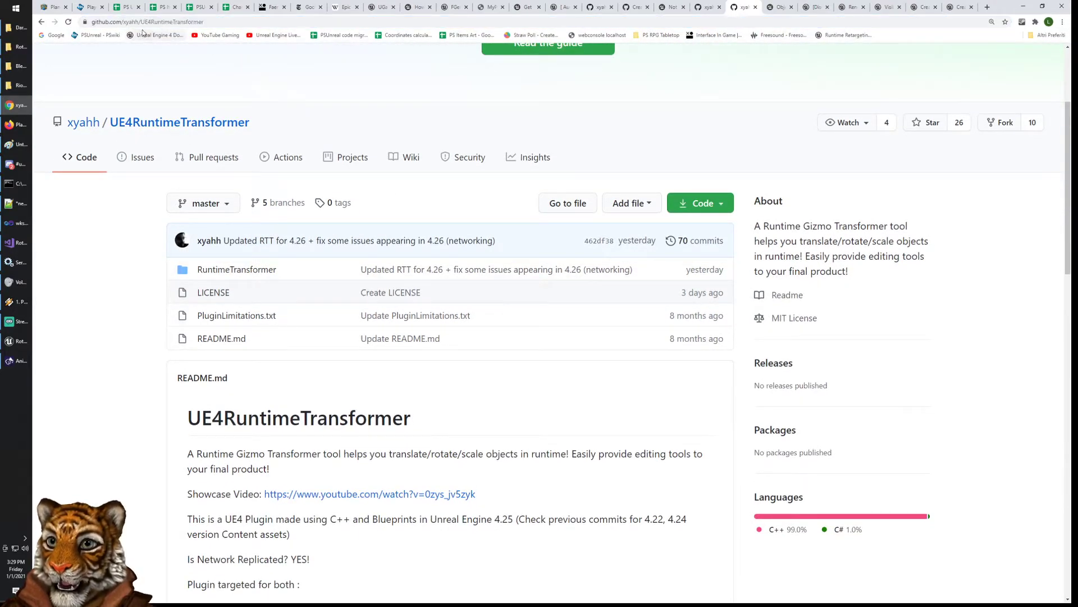
{"action": "left_click", "coordinate": [163, 21]}
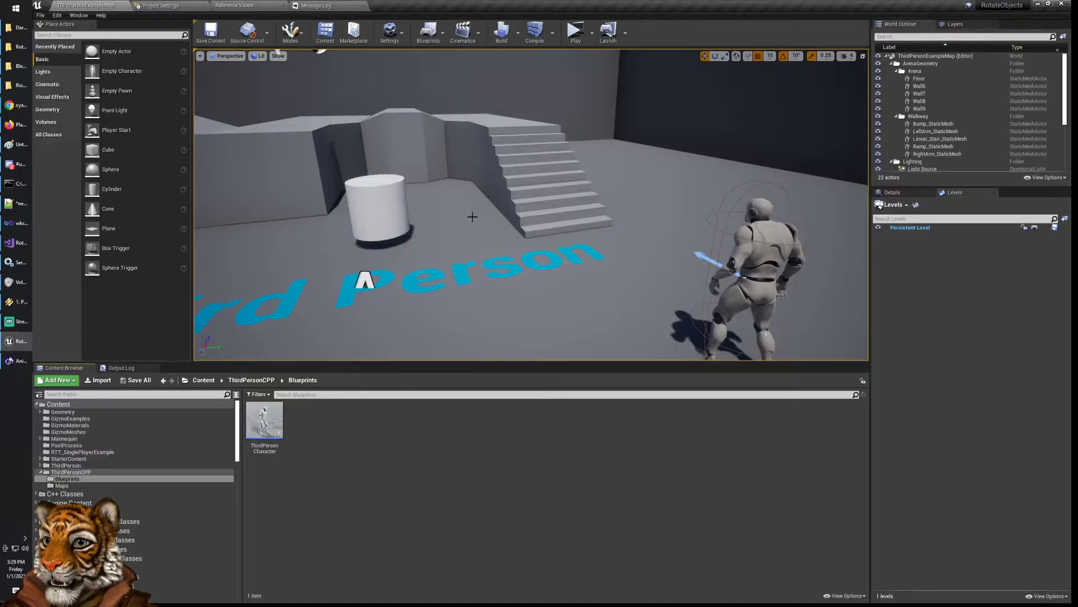
{"action": "left_click", "coordinate": [574, 30]}
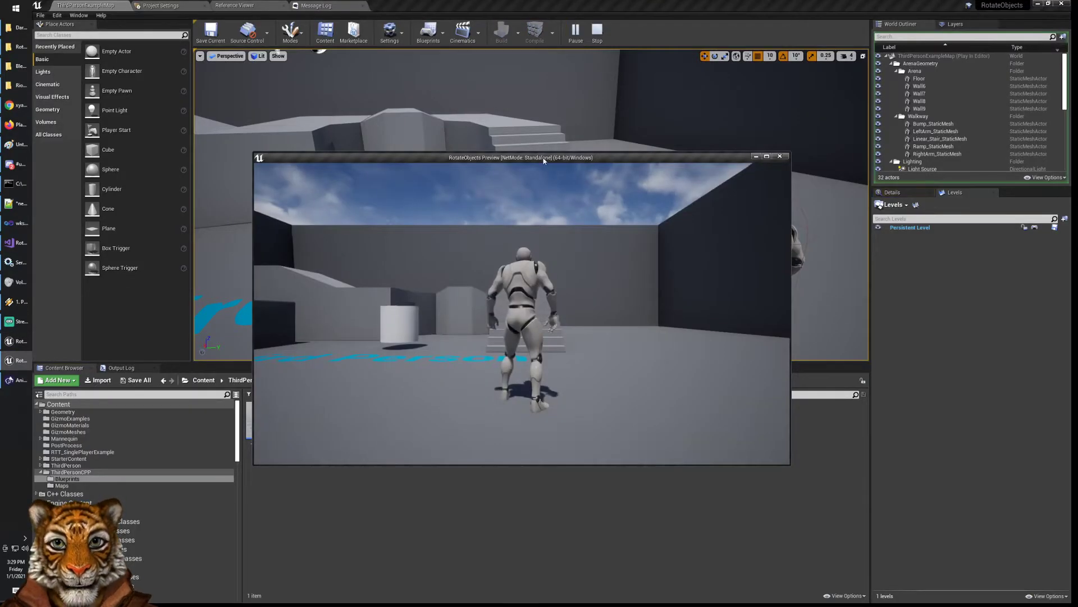
{"action": "left_click", "coordinate": [767, 156]}
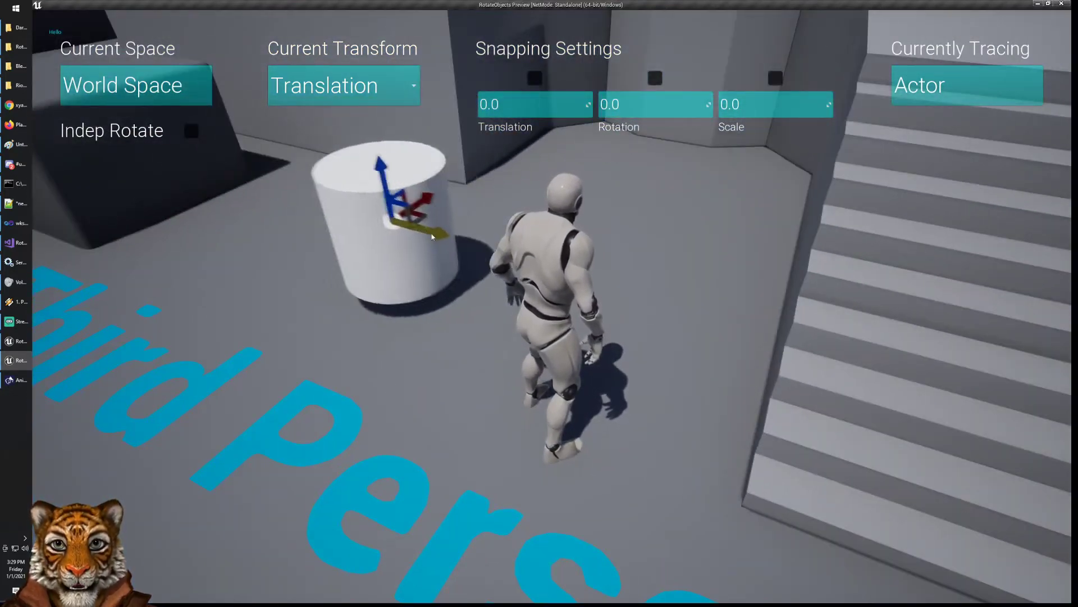
{"action": "left_click", "coordinate": [344, 85]}
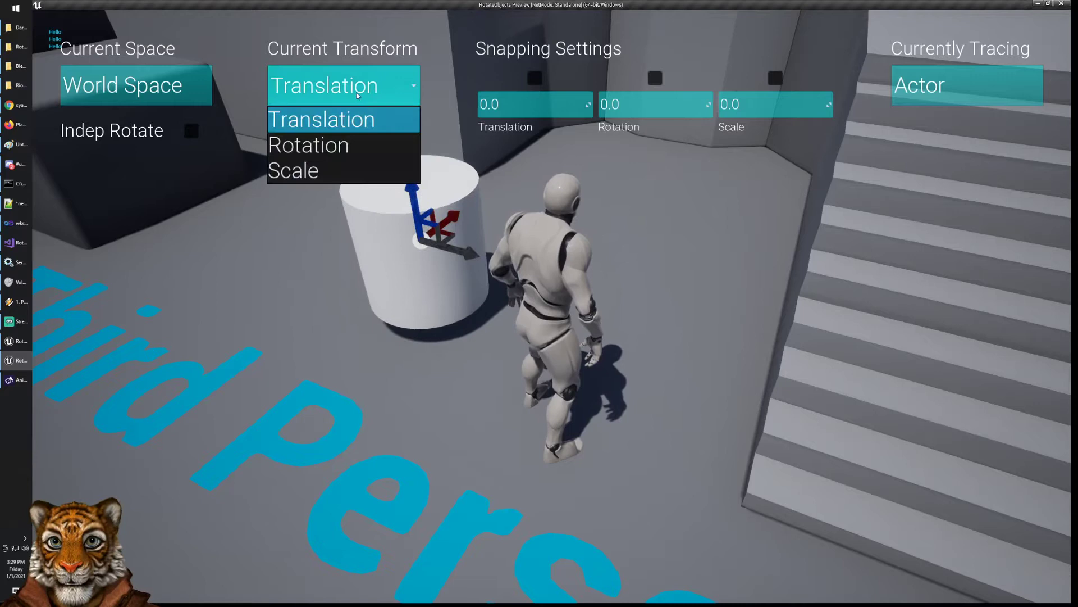
{"action": "left_click", "coordinate": [307, 144]}
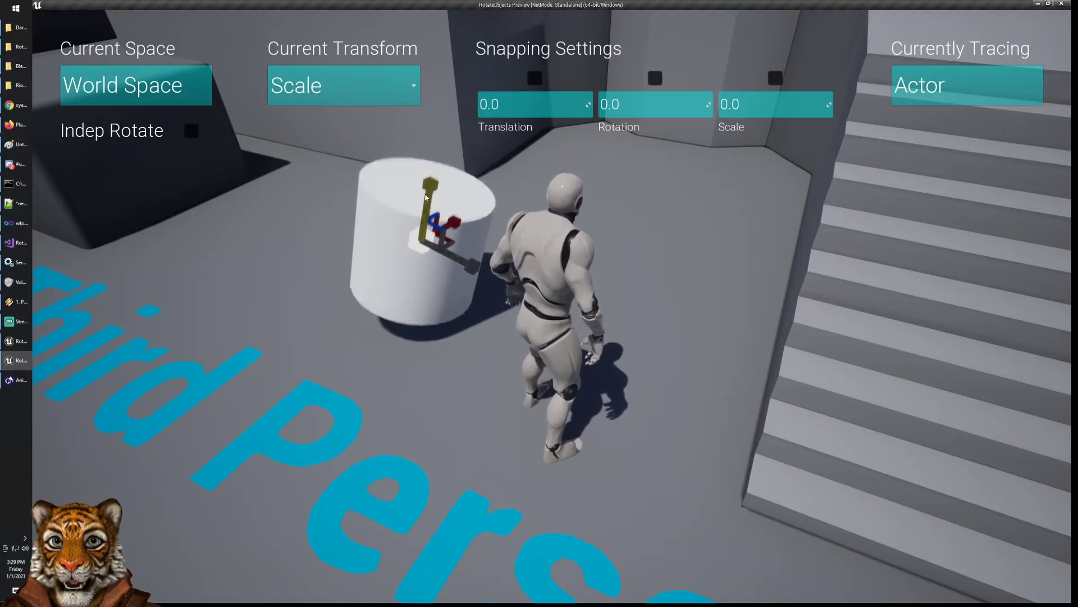
{"action": "left_click", "coordinate": [344, 85]}
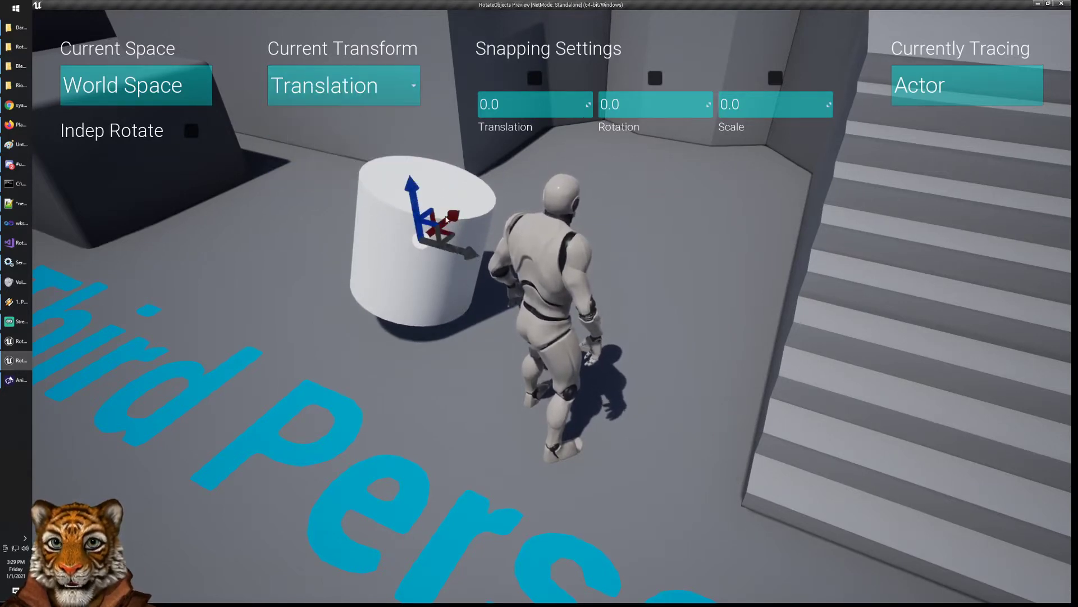
{"action": "left_click", "coordinate": [344, 86]}
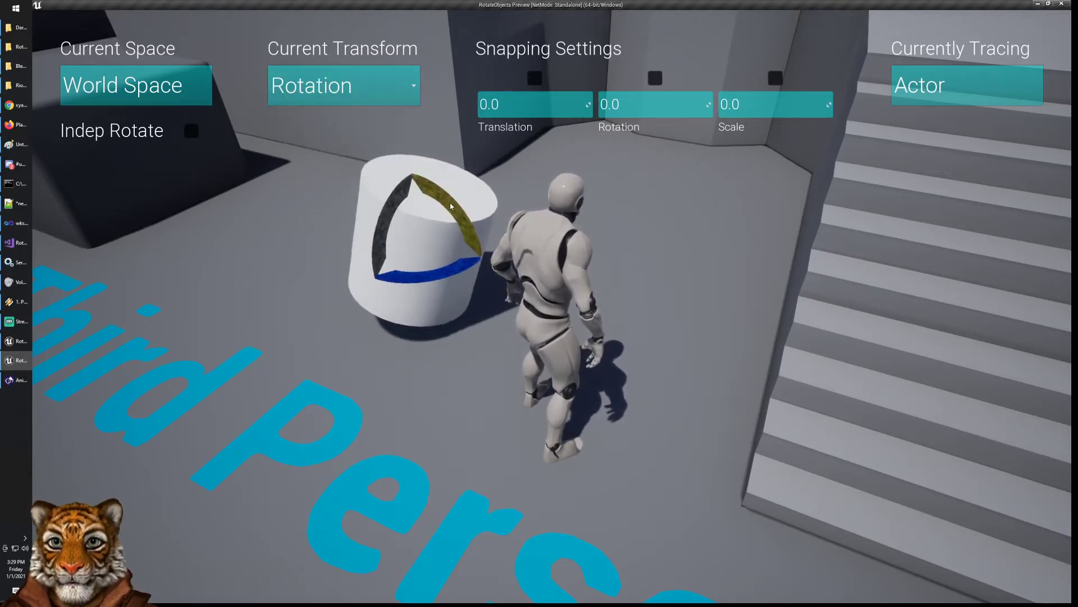
{"action": "left_click", "coordinate": [1045, 5]}
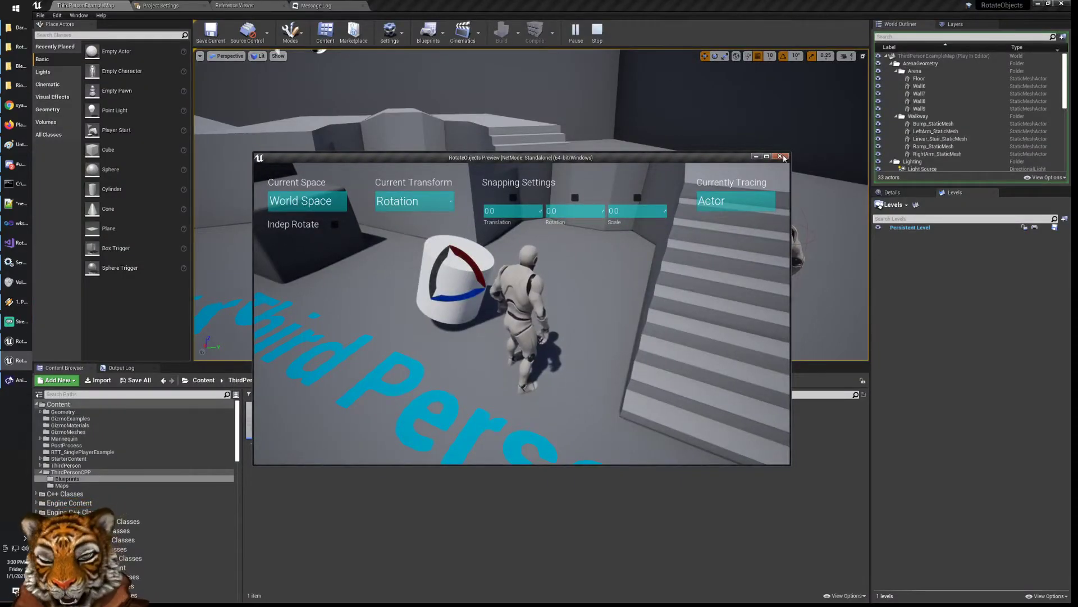
{"action": "left_click", "coordinate": [782, 155]}
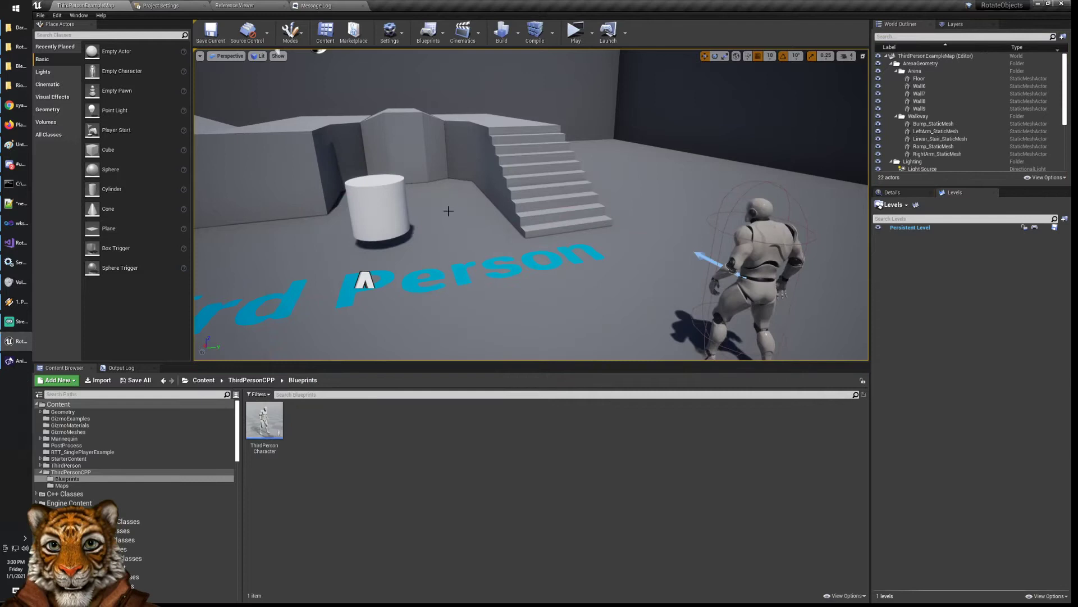
{"action": "mouse_move", "coordinate": [153, 241]}
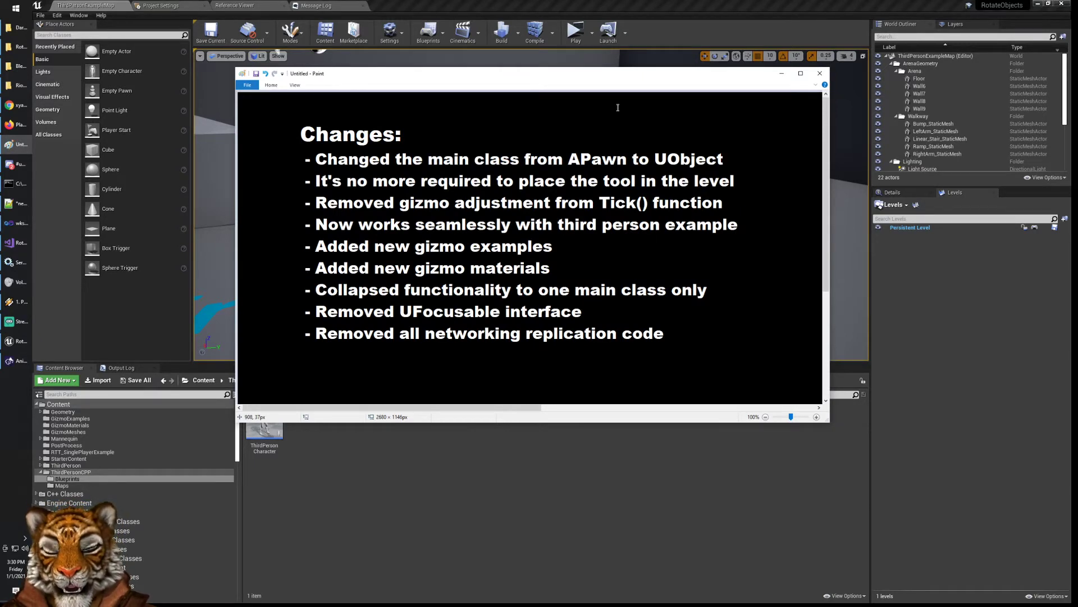
Bring up the Paint window showing the list of the tool's changes.
{"action": "left_click", "coordinate": [37, 503]}
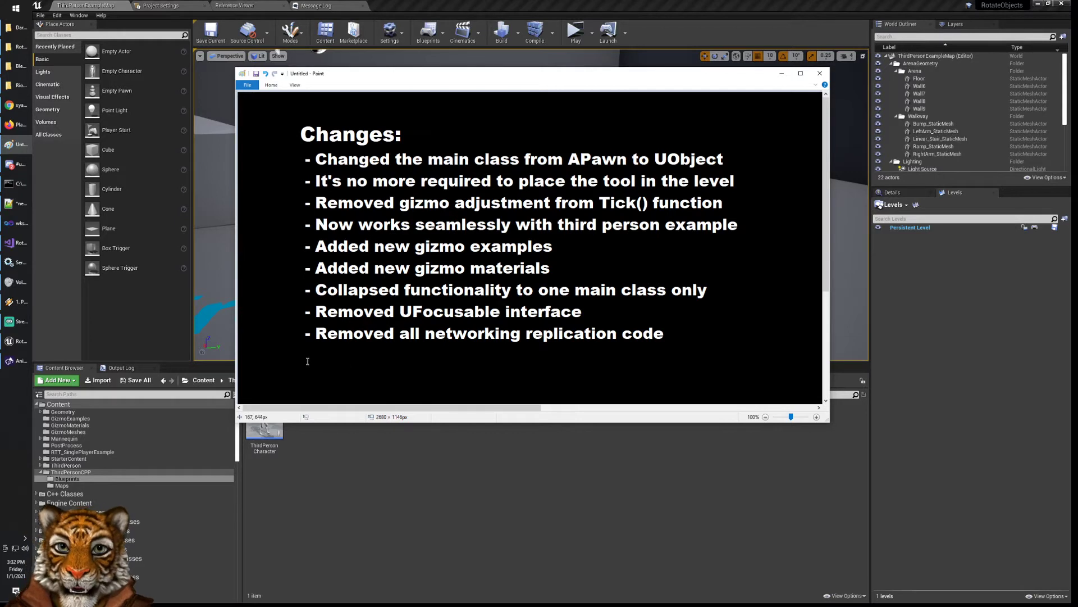
{"action": "mouse_move", "coordinate": [303, 358]}
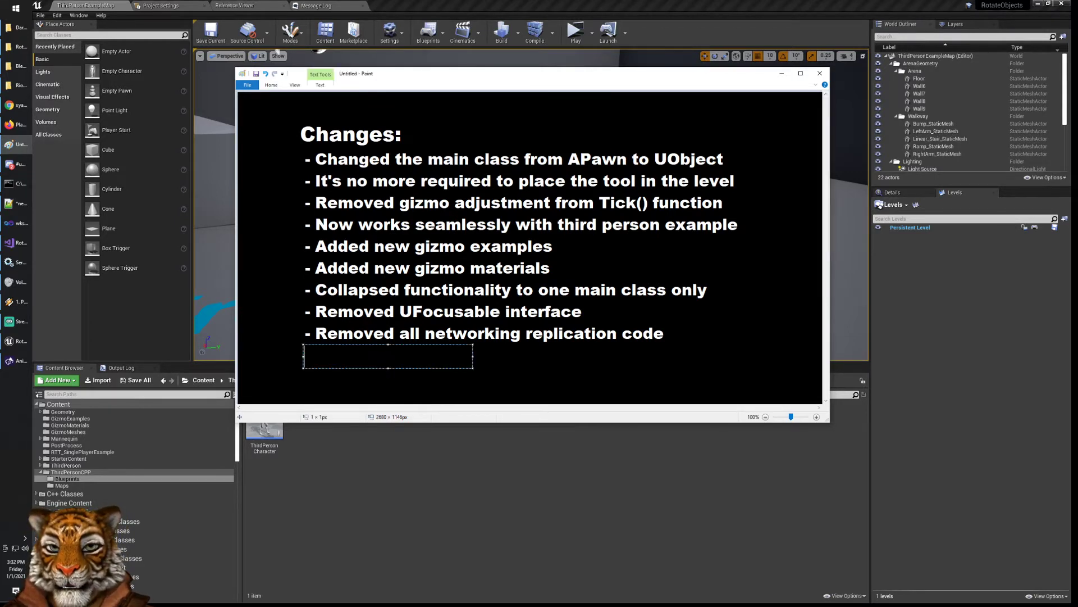
Add the bullet '- not anymore a plugin' and commit it to the changes image.
{"action": "type", "text": "- not anymore a plugin"}
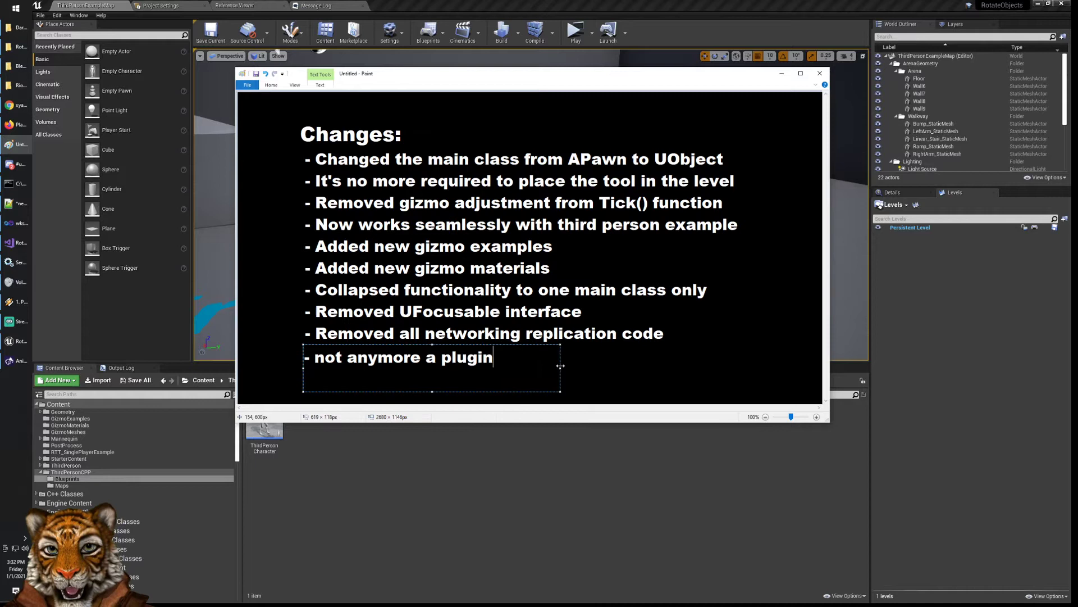
{"action": "left_click", "coordinate": [701, 377]}
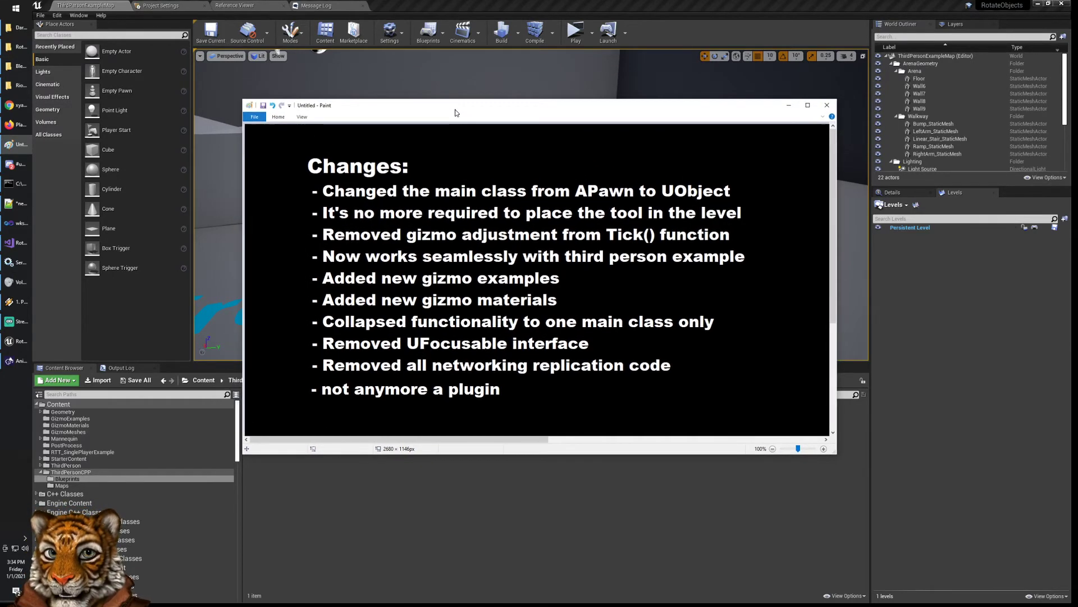
{"action": "mouse_move", "coordinate": [539, 396]}
{"action": "type", "text": "- MIT"}
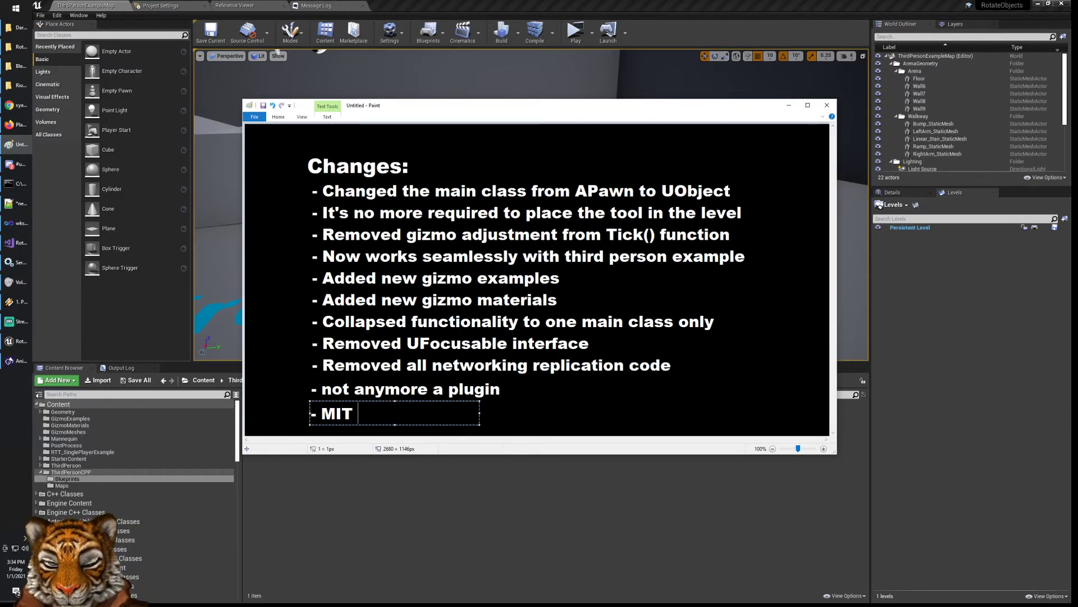
Type 'license' to complete the MIT license bullet at the end of the list.
{"action": "type", "text": "license"}
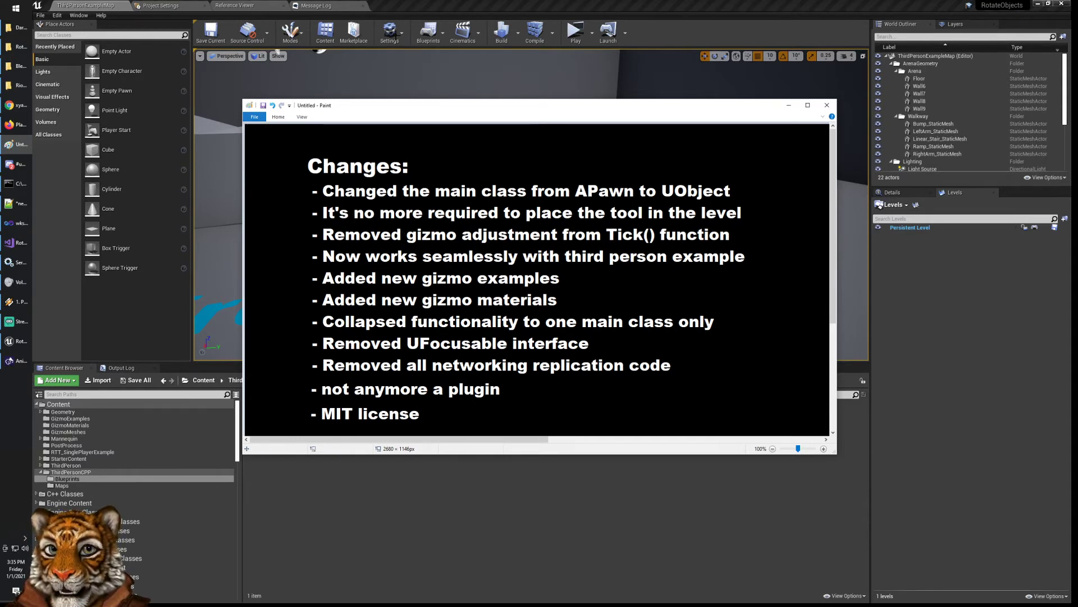
Open BP_Rotation_Gizmo_Example from the GizmoExamples folder and view its arc meshes in the Viewport.
{"action": "left_click", "coordinate": [827, 106]}
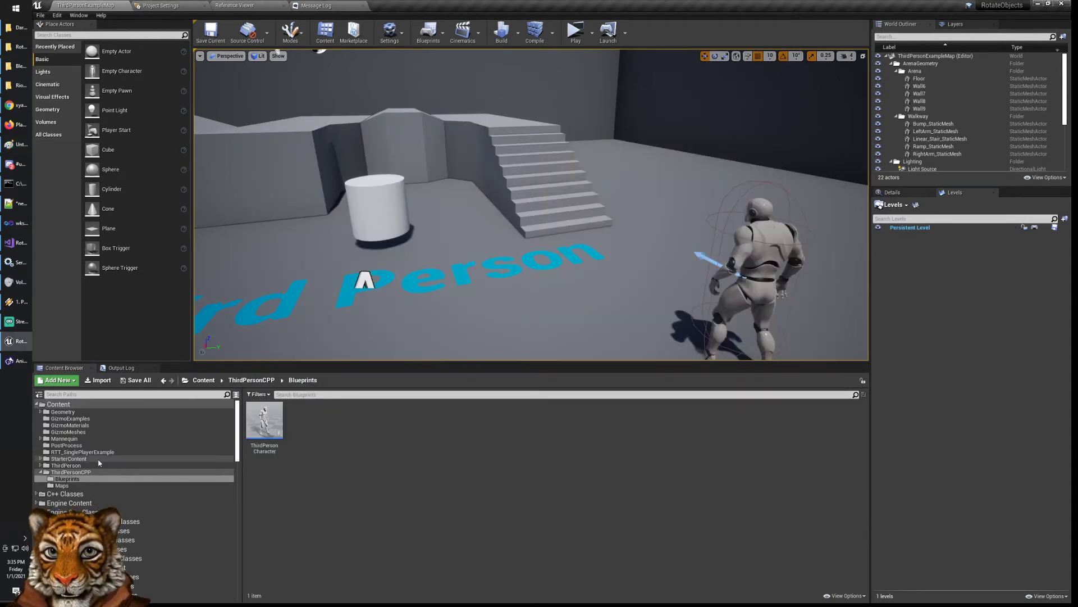
{"action": "left_click", "coordinate": [69, 418]}
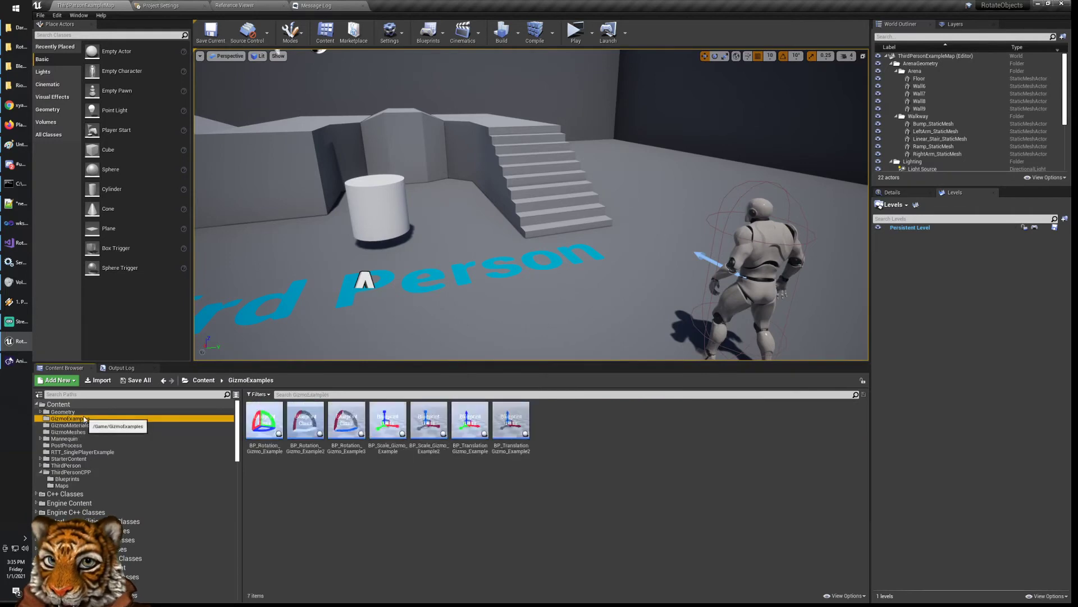
{"action": "double_click", "coordinate": [266, 421]}
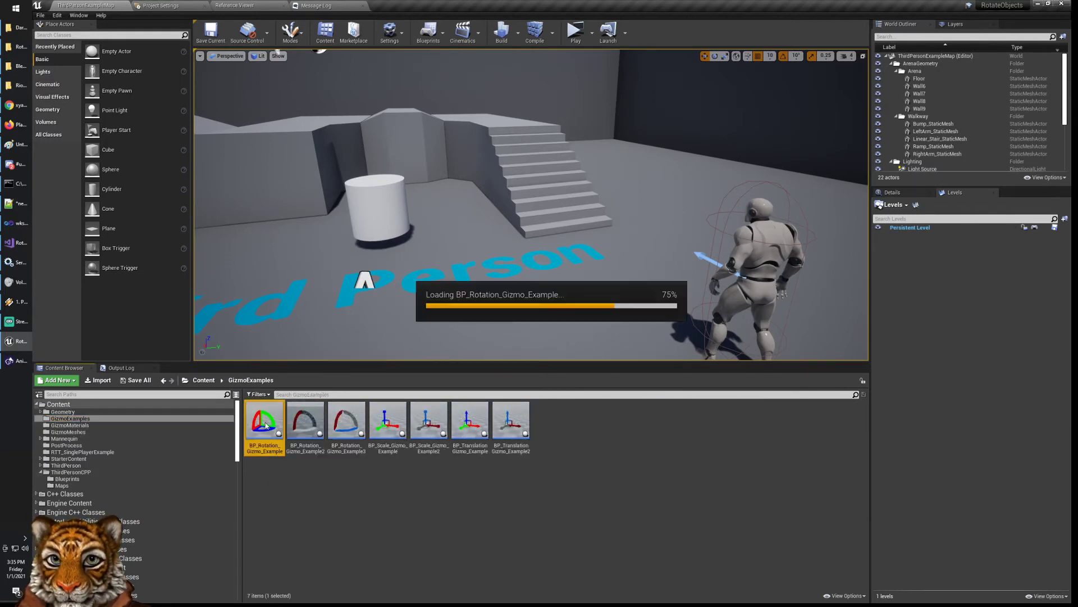
{"action": "double_click", "coordinate": [265, 420]}
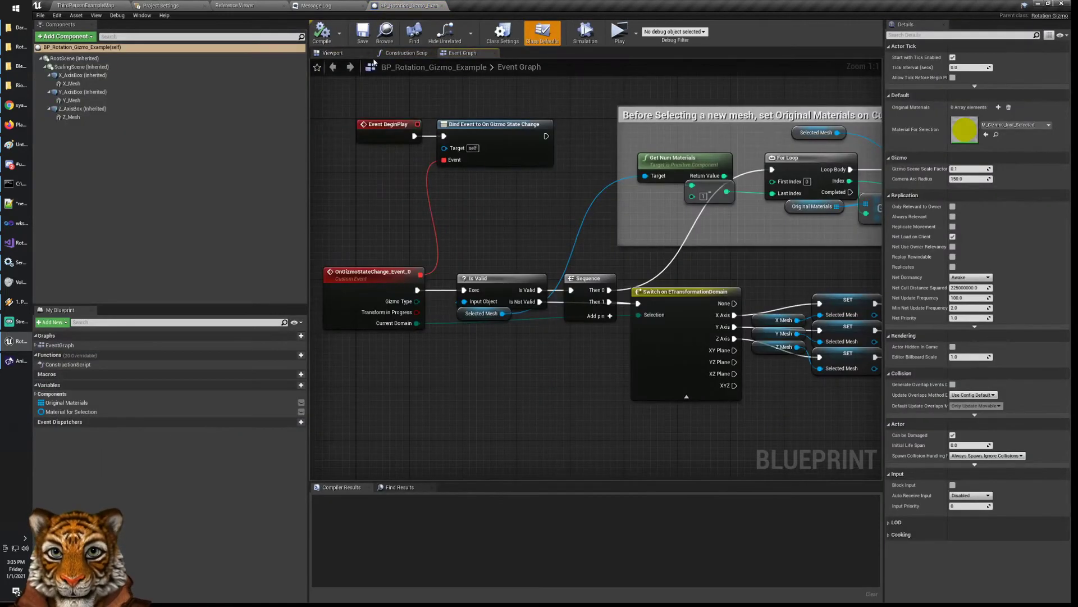
{"action": "left_click", "coordinate": [333, 53]}
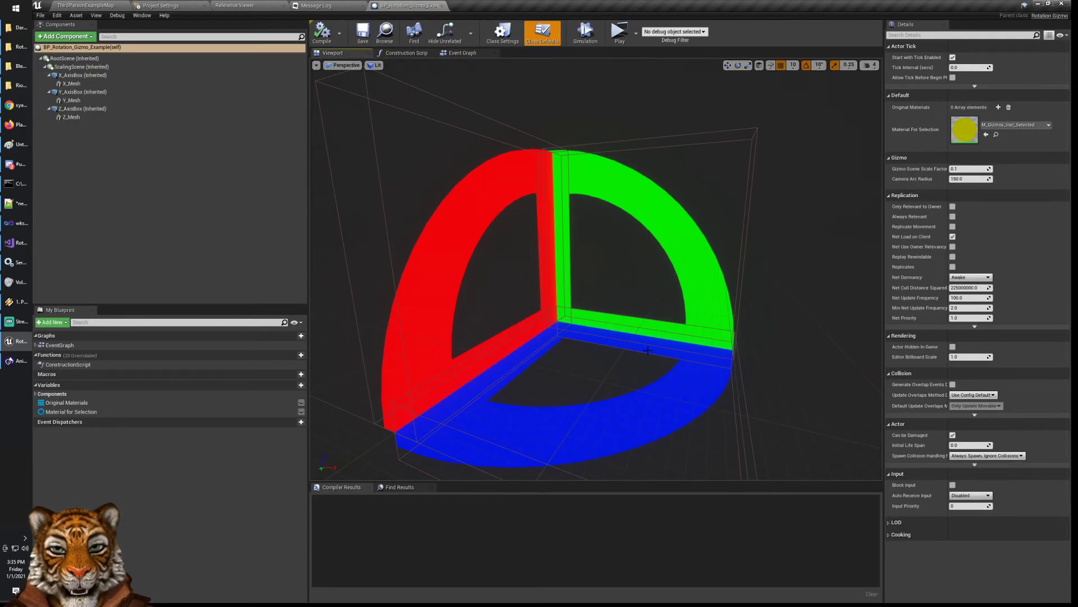
{"action": "mouse_move", "coordinate": [583, 166]}
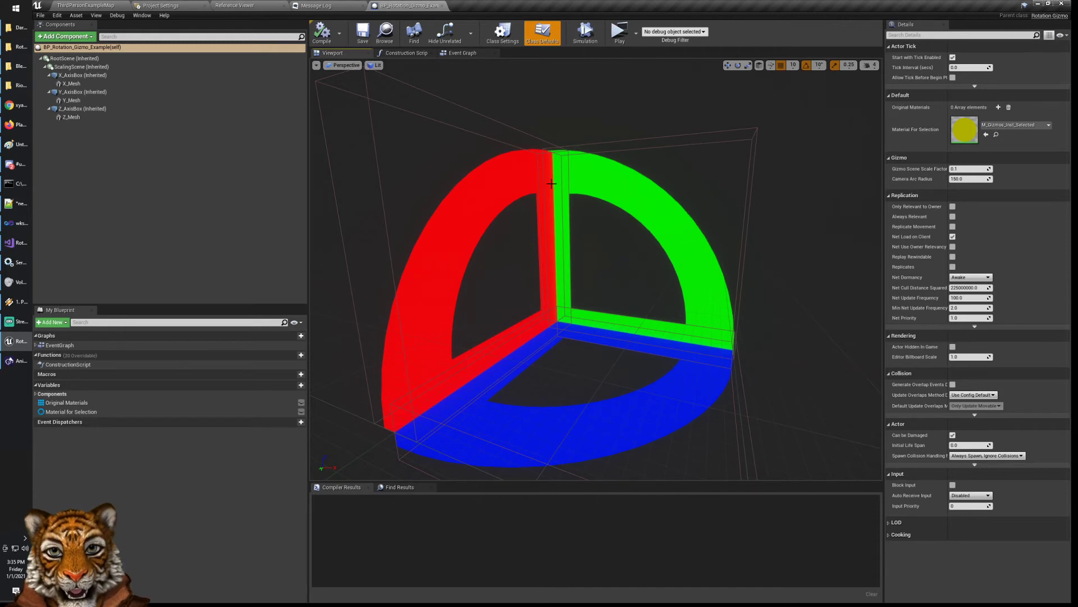
{"action": "mouse_move", "coordinate": [615, 339]}
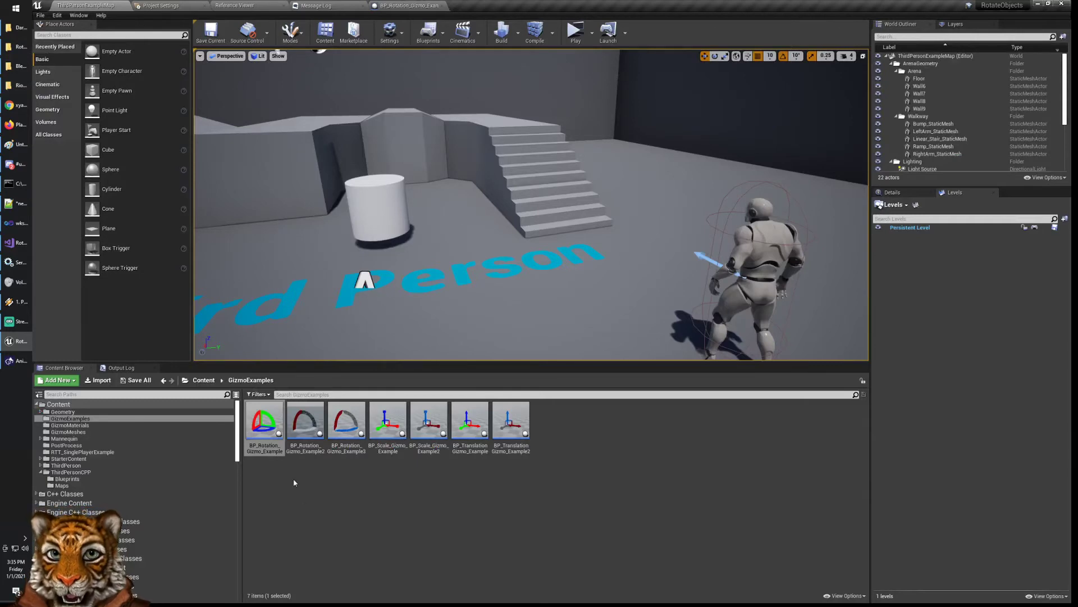
{"action": "mouse_move", "coordinate": [306, 422]}
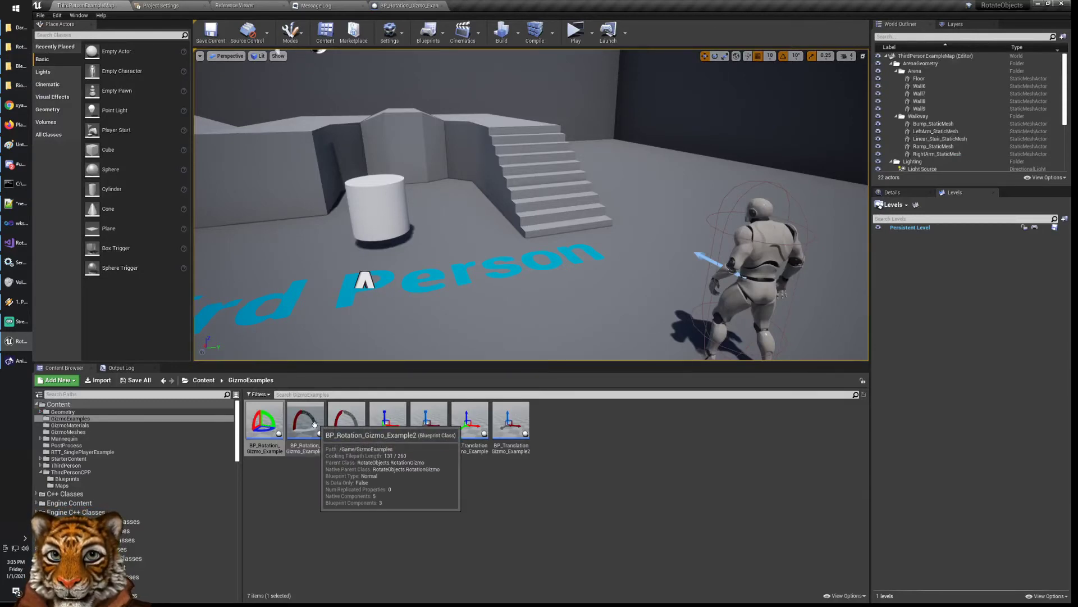
Open the second rotation gizmo blueprint, view its rock-textured meshes in 3D, and return to the level.
{"action": "double_click", "coordinate": [304, 422]}
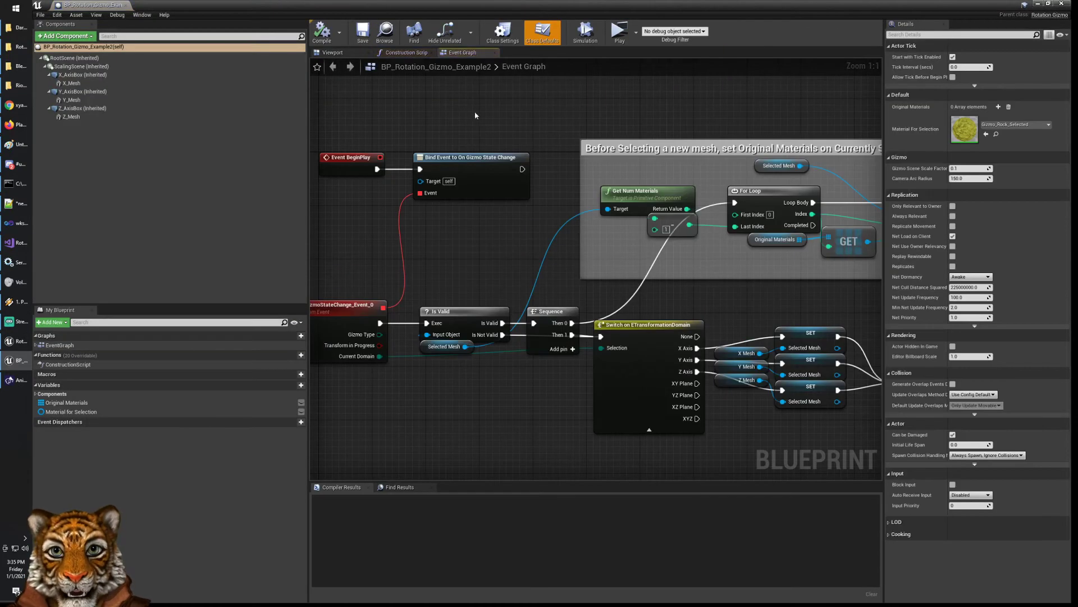
{"action": "left_click", "coordinate": [330, 52]}
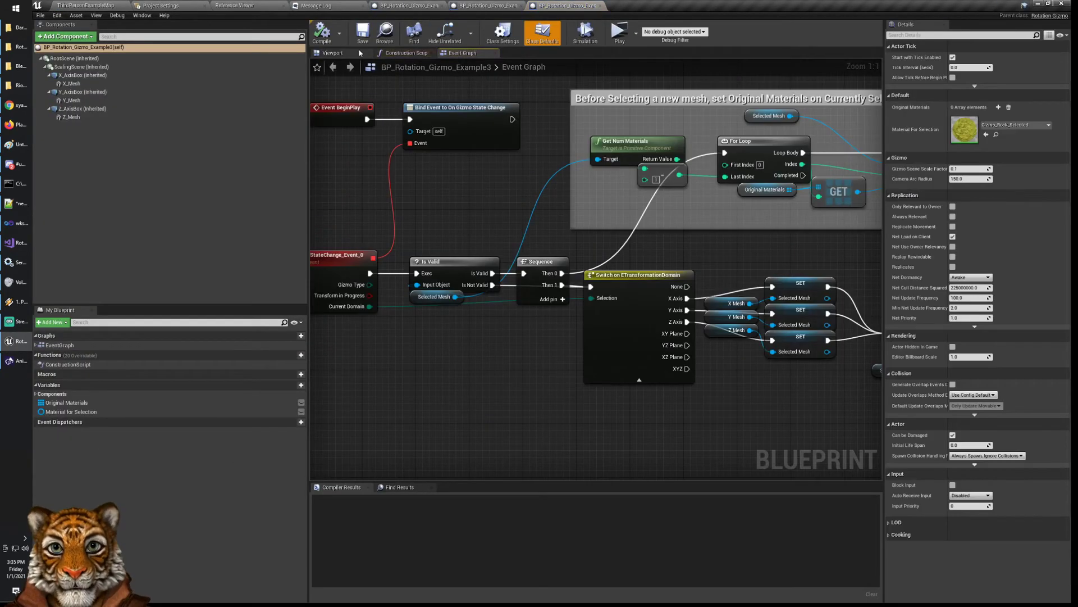
{"action": "left_click", "coordinate": [330, 53]}
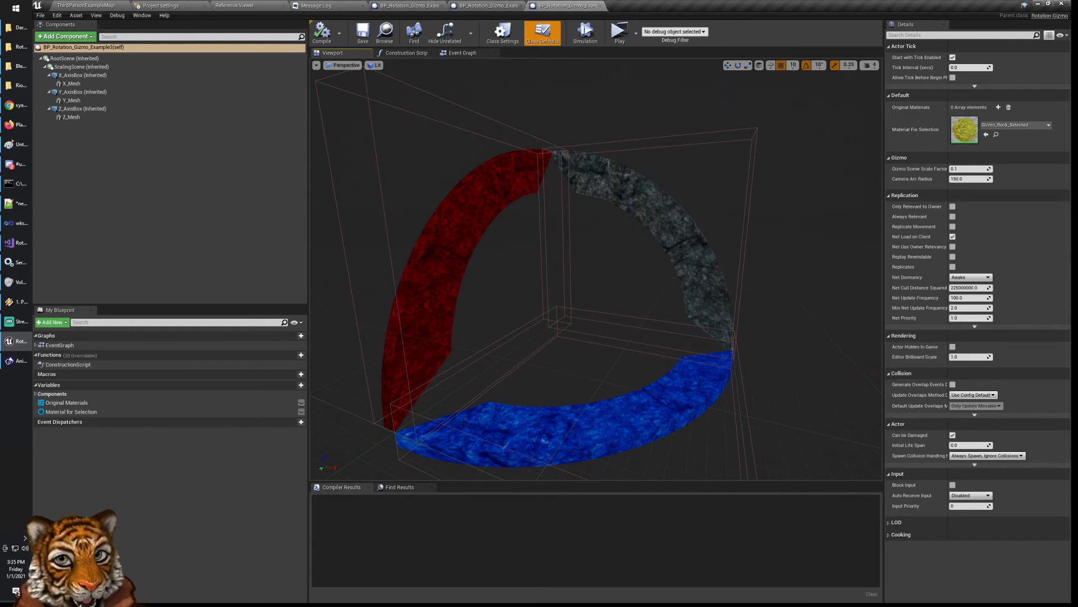
{"action": "left_click", "coordinate": [445, 32]}
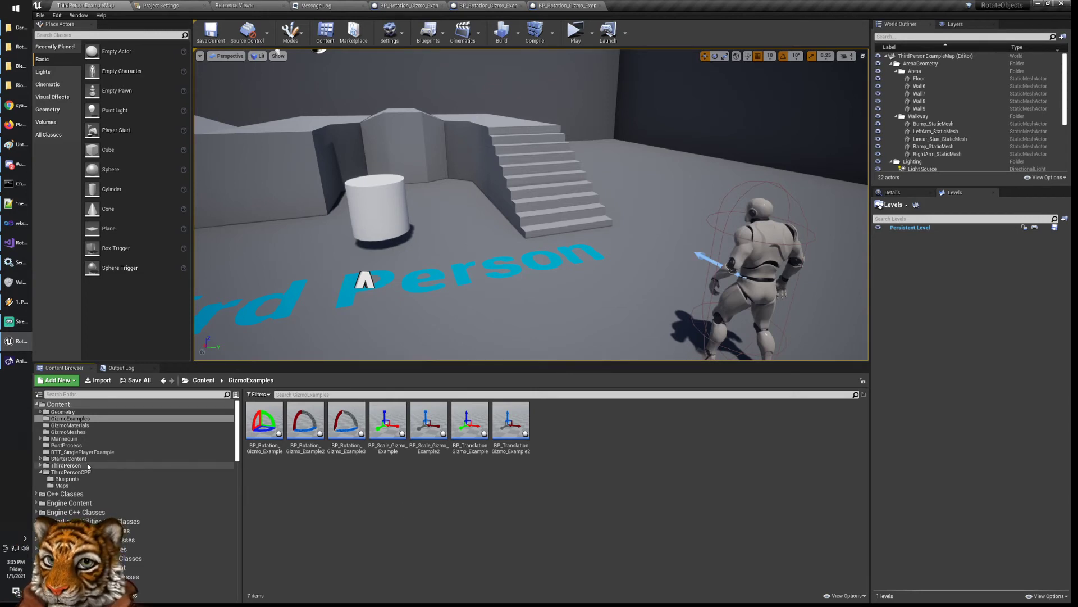
Select the first and third rotation gizmo blueprints in the Content Browser, then clear the selection.
{"action": "left_click", "coordinate": [264, 420]}
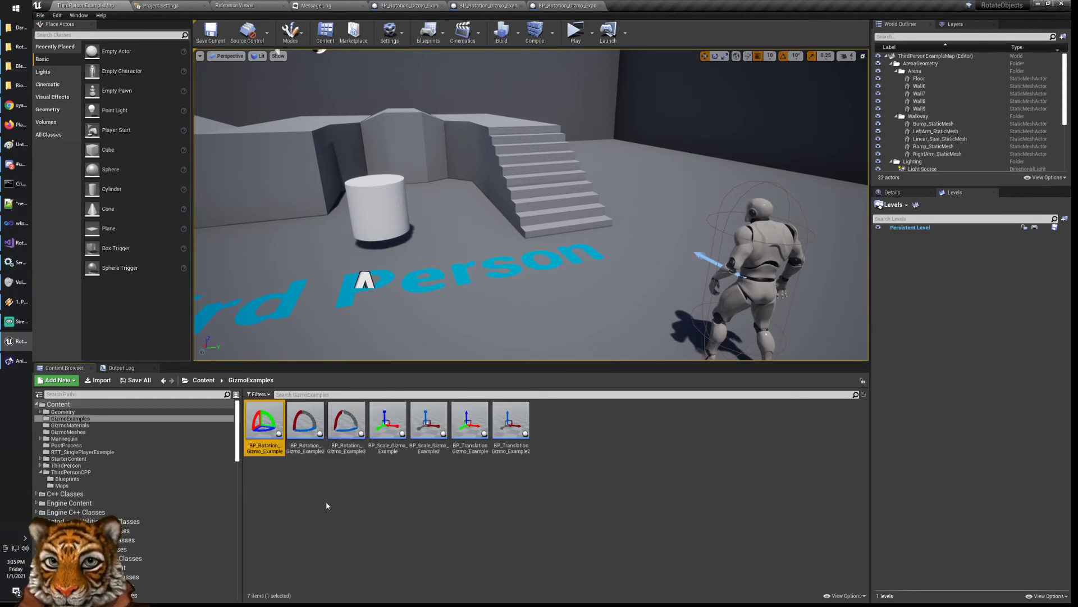
{"action": "left_click", "coordinate": [346, 420]}
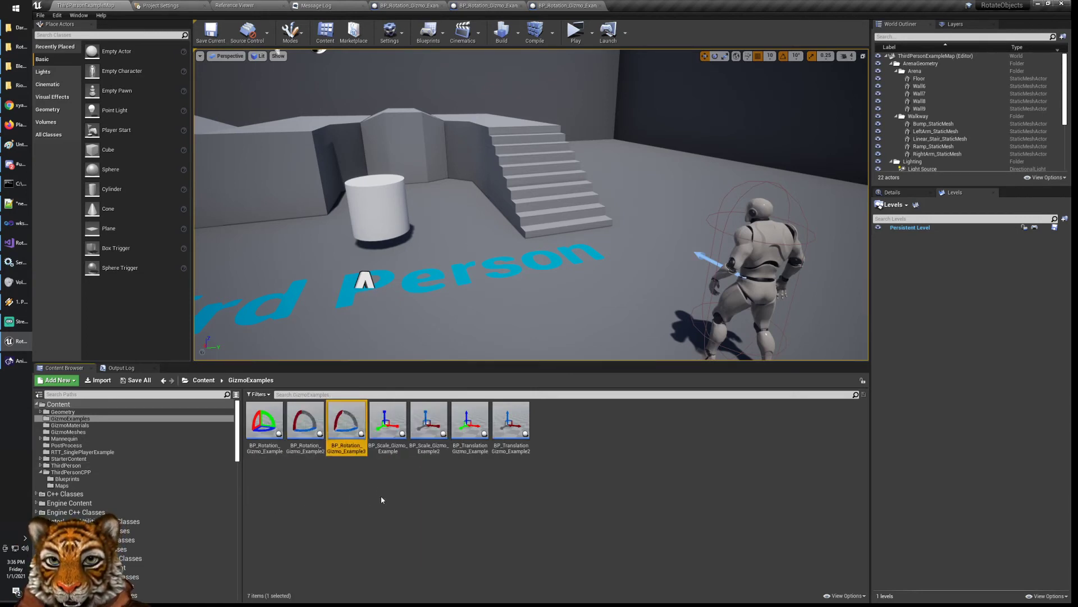
{"action": "left_click", "coordinate": [575, 31]}
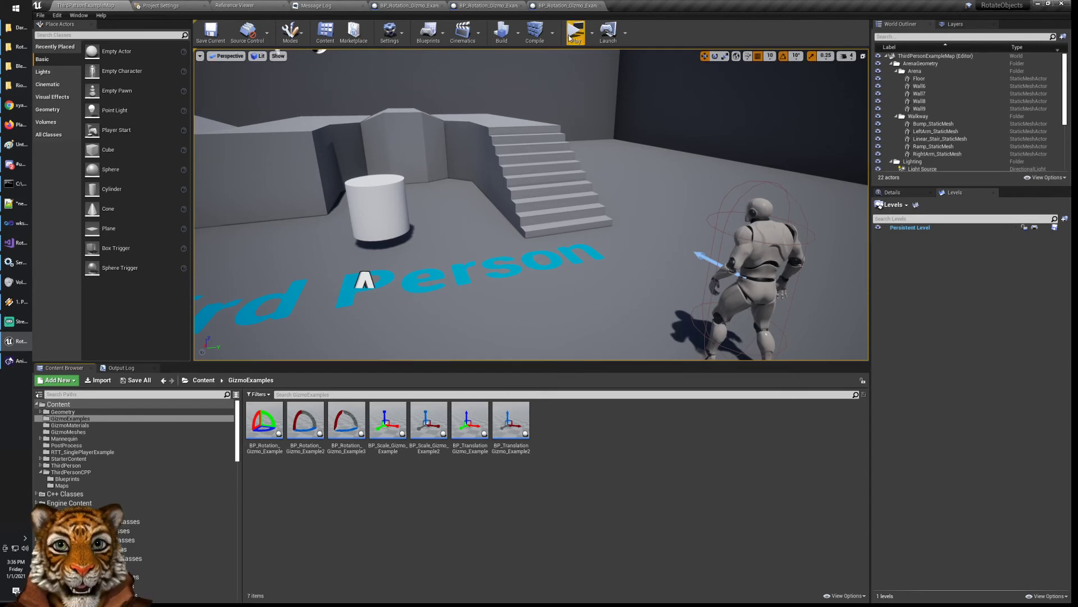
Play the level and demo the gizmo, toggling Current Space between Local and World and choosing a transform mode.
{"action": "left_click", "coordinate": [572, 29]}
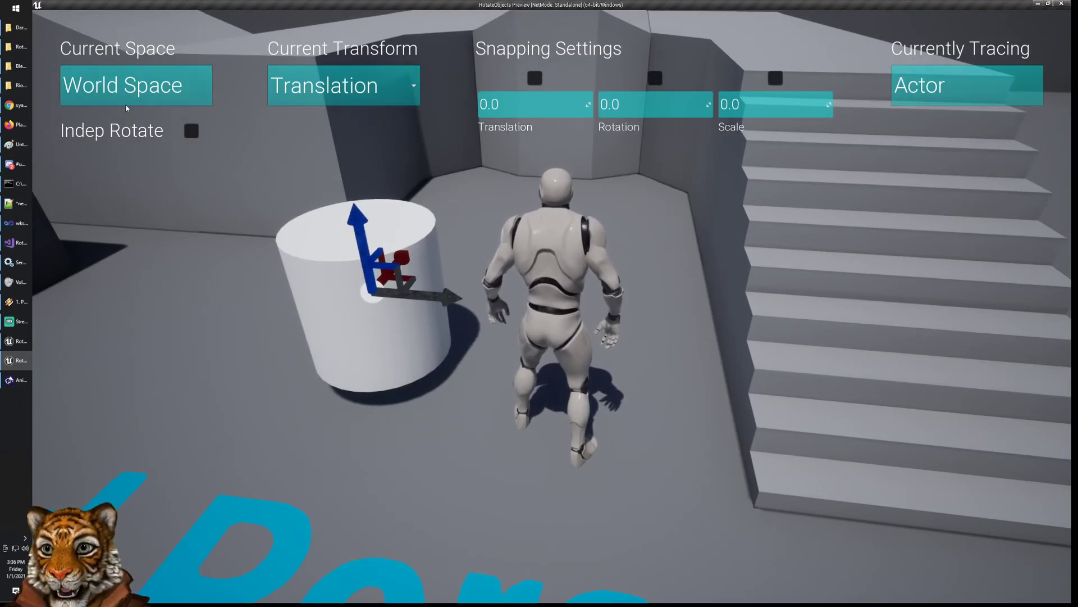
{"action": "left_click", "coordinate": [136, 85]}
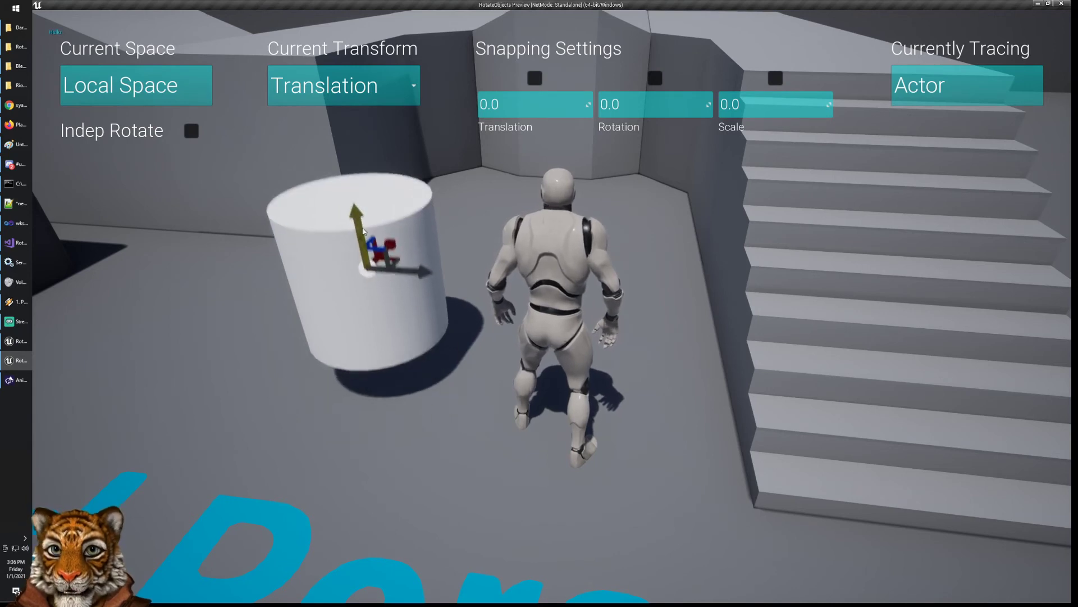
{"action": "left_click", "coordinate": [137, 86]}
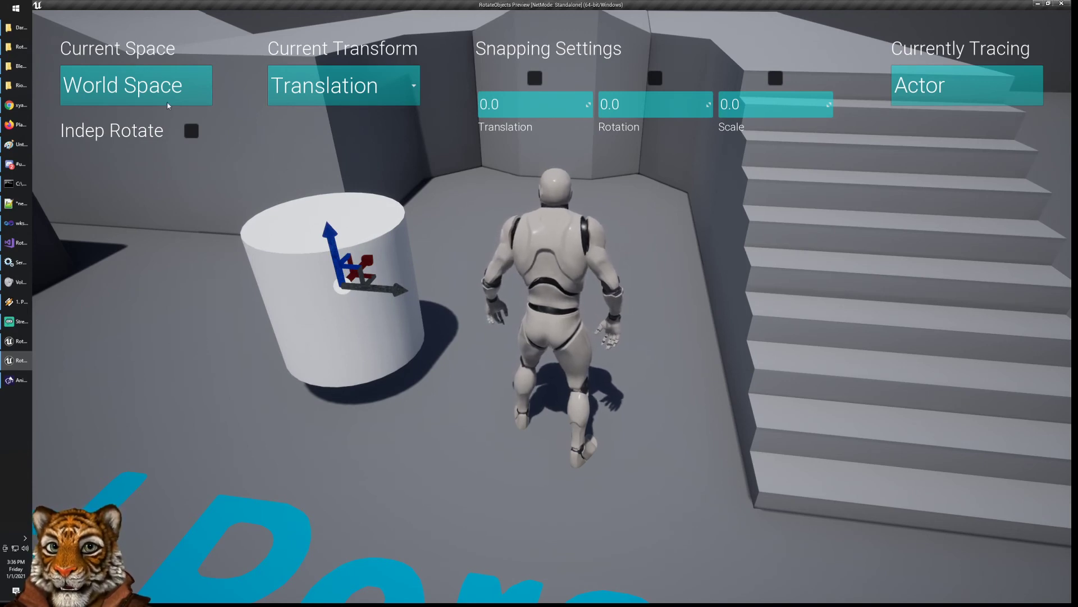
{"action": "left_click", "coordinate": [344, 86]}
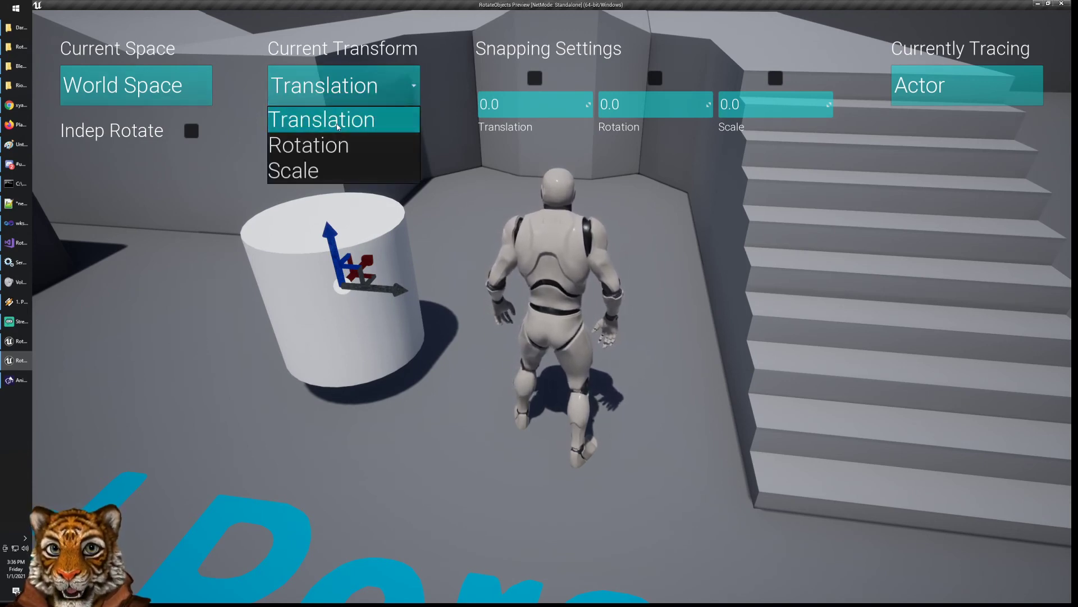
{"action": "left_click", "coordinate": [308, 144]}
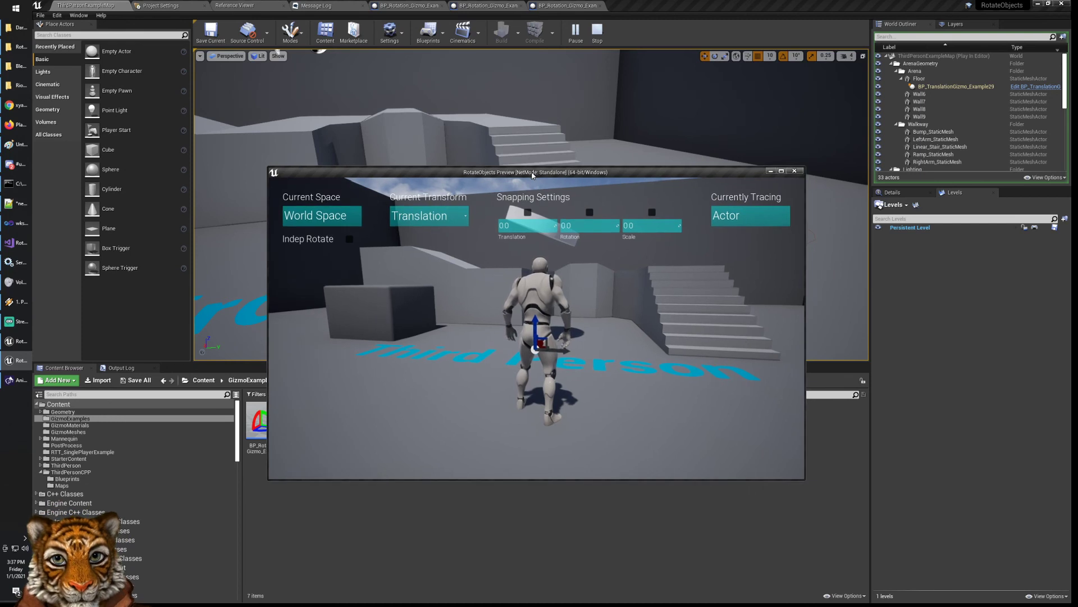
{"action": "mouse_move", "coordinate": [646, 297]}
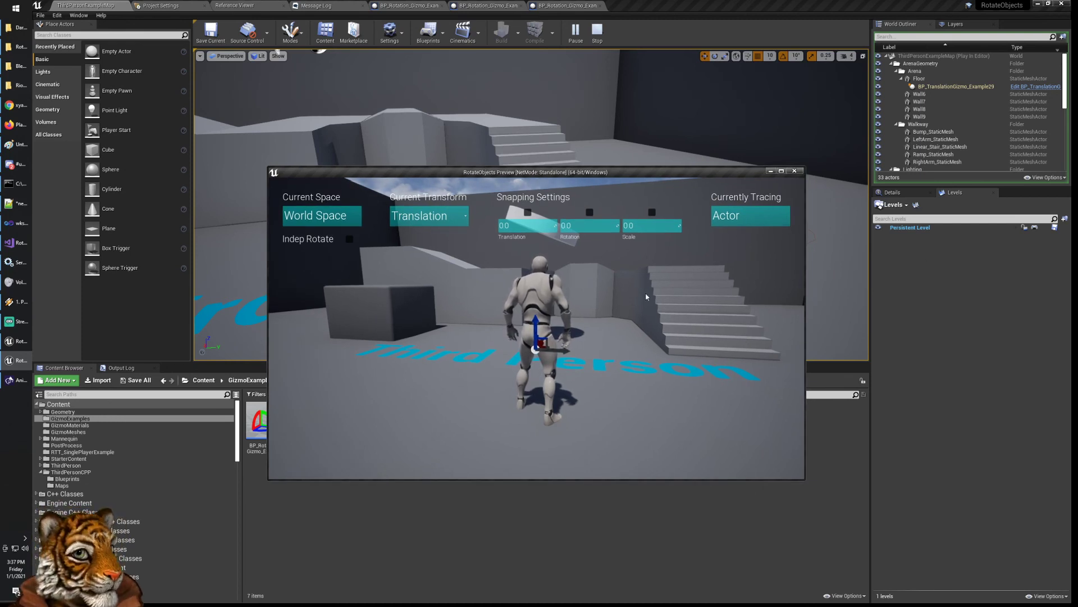